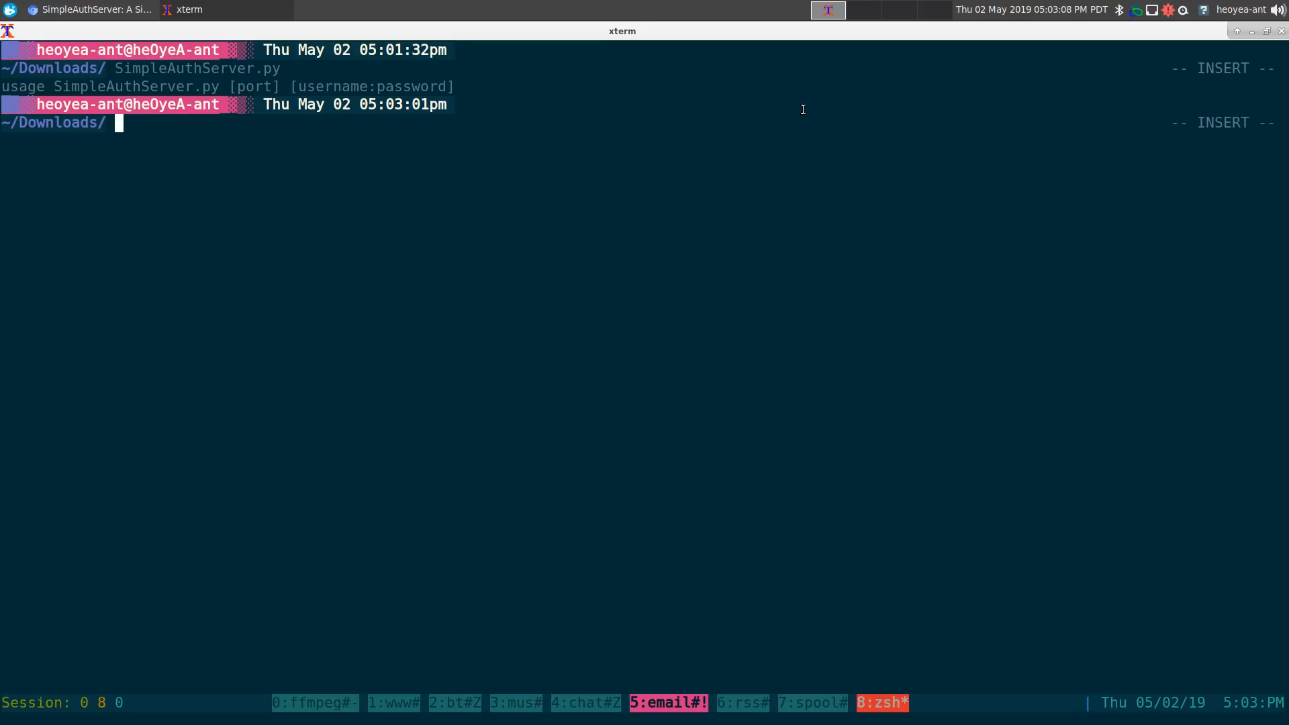
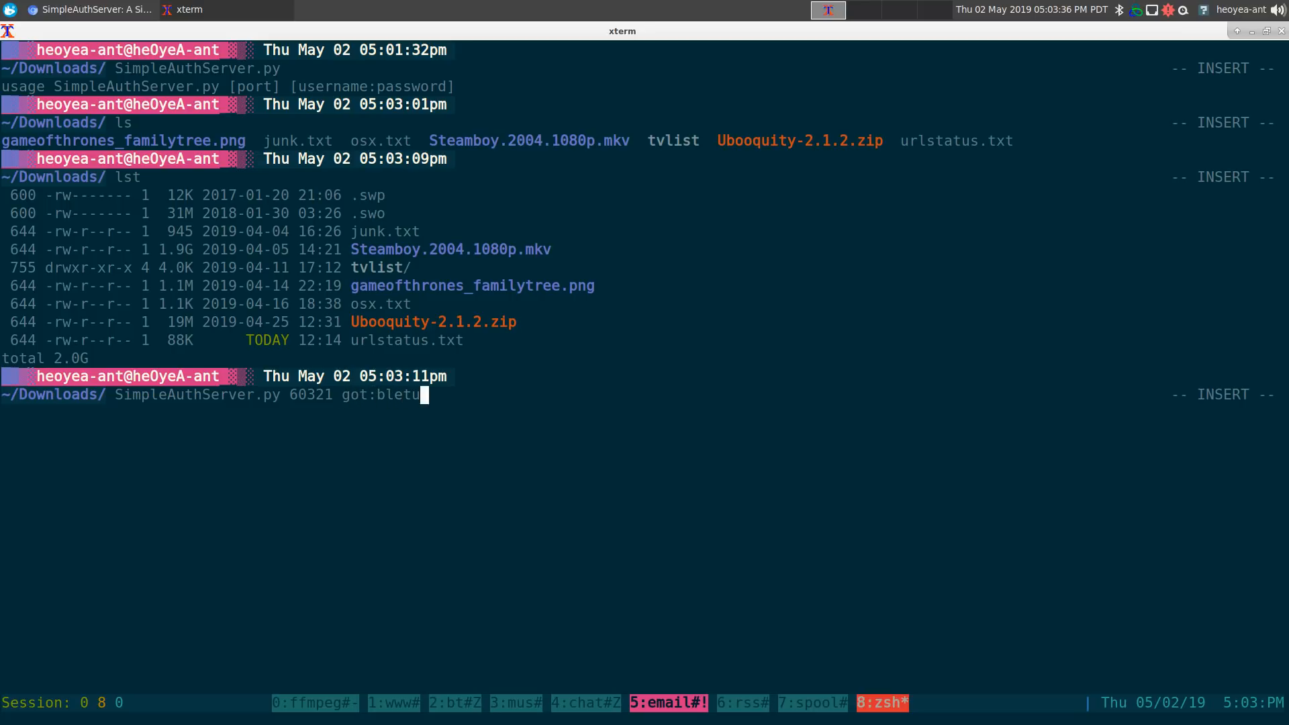
key("Return")
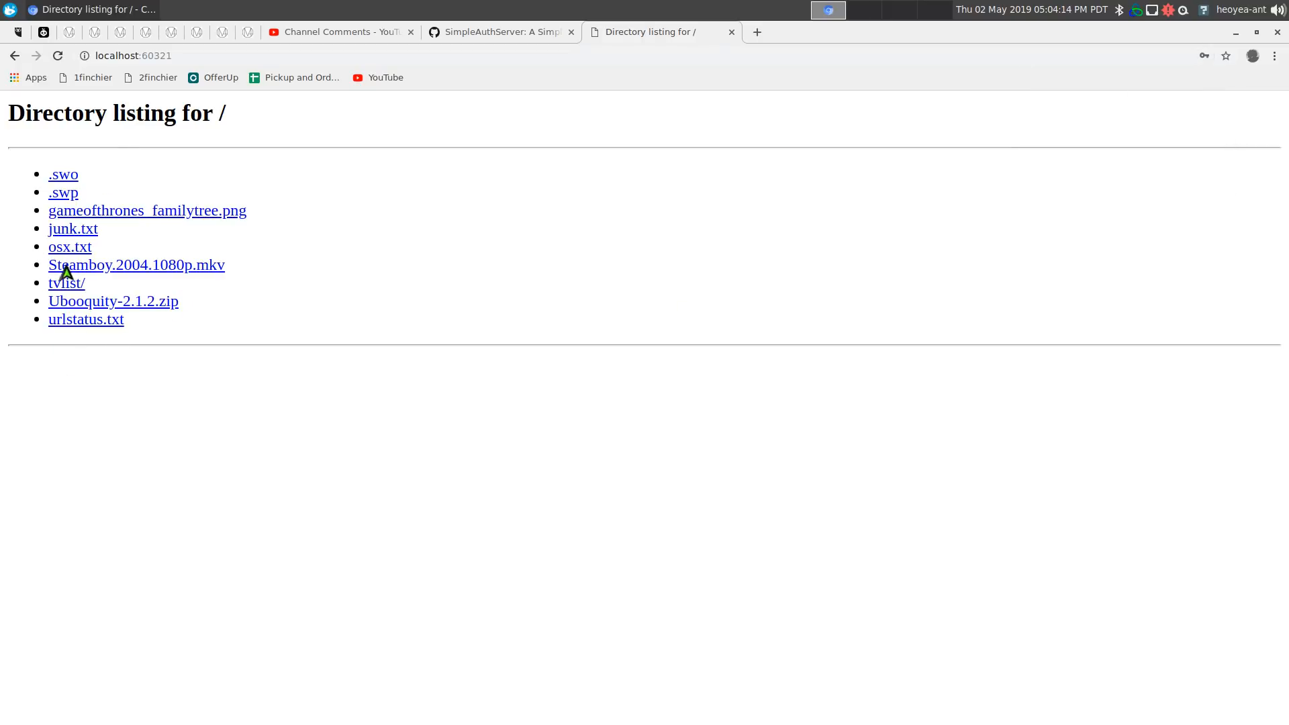
- Fetch osx.txt from the Downloads directory listing on localhost:60321
left_click(70, 247)
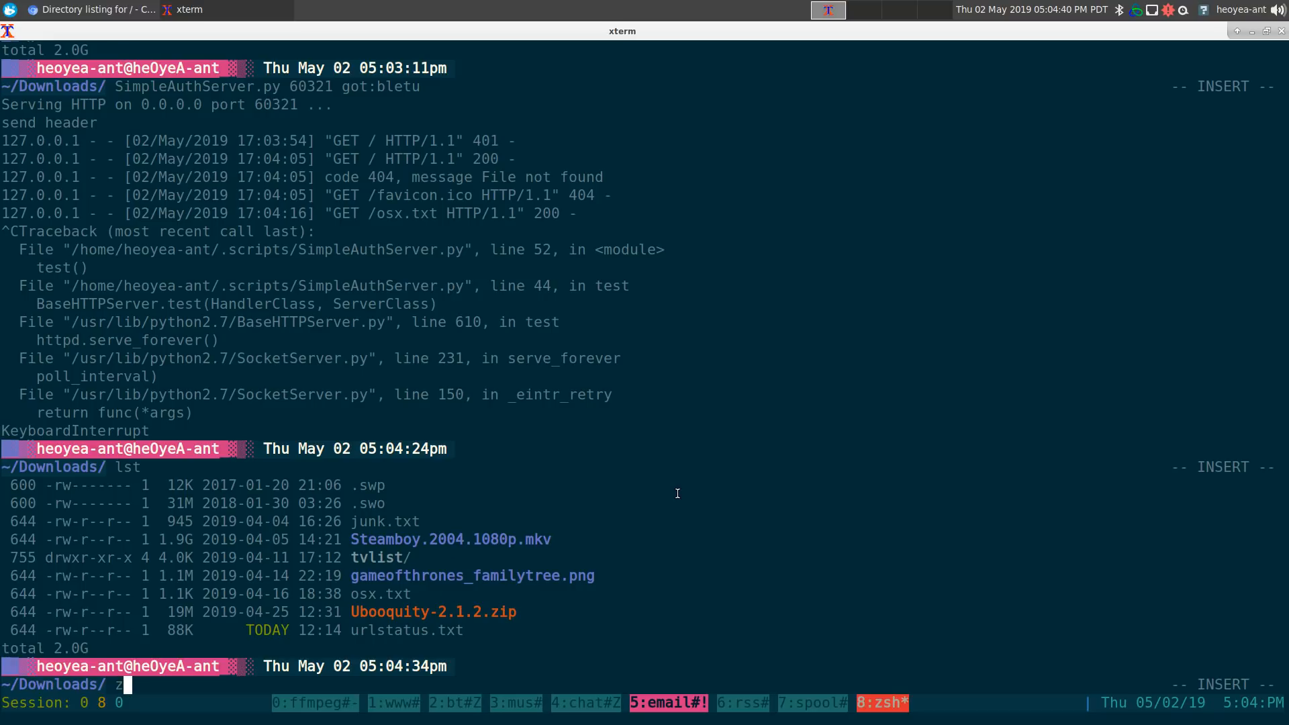
- Jump into the .rawdog folder with 'z rawd' and list its files including index.html
type("rawd")
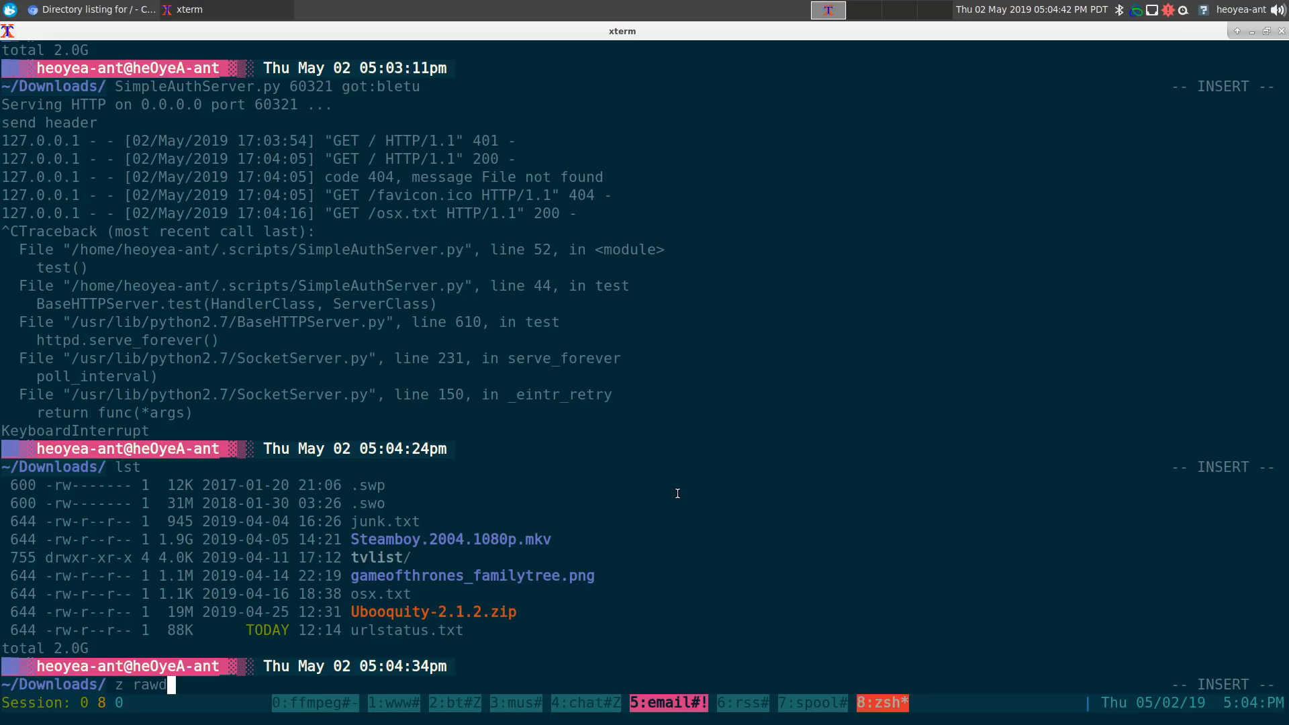
key("Return")
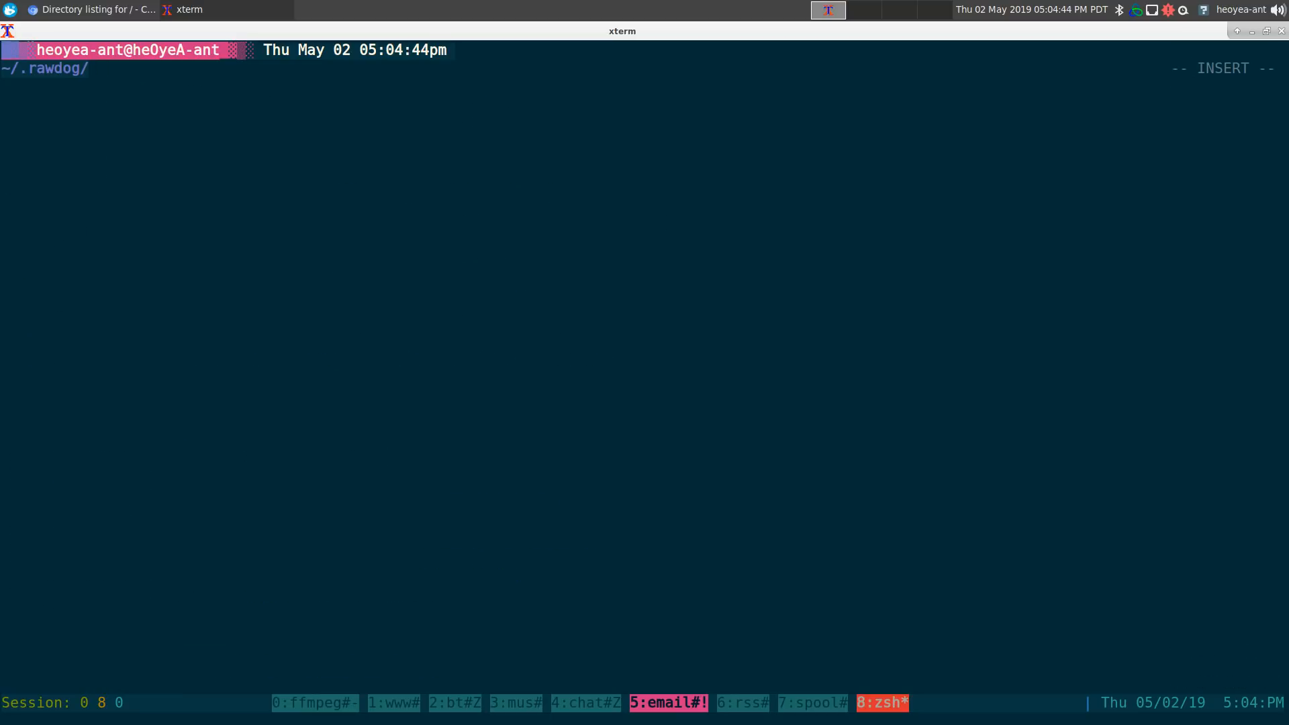
type("lst")
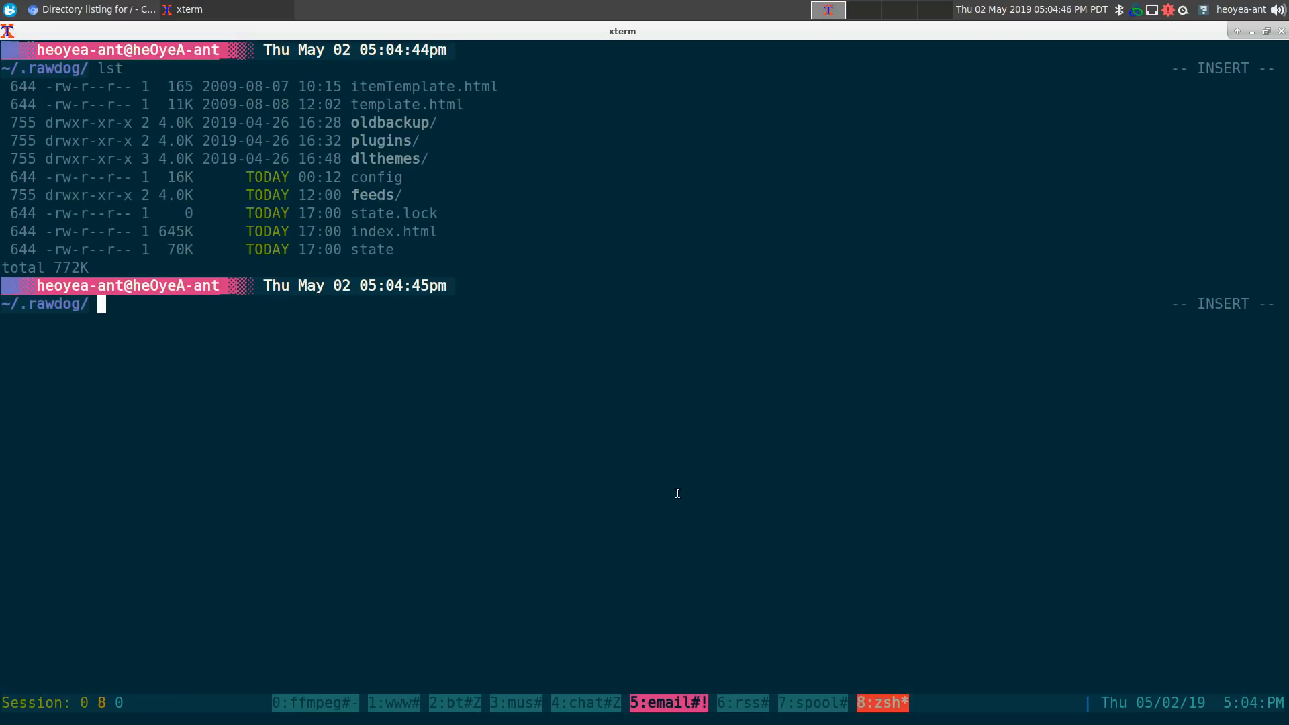
mouse_move(391, 493)
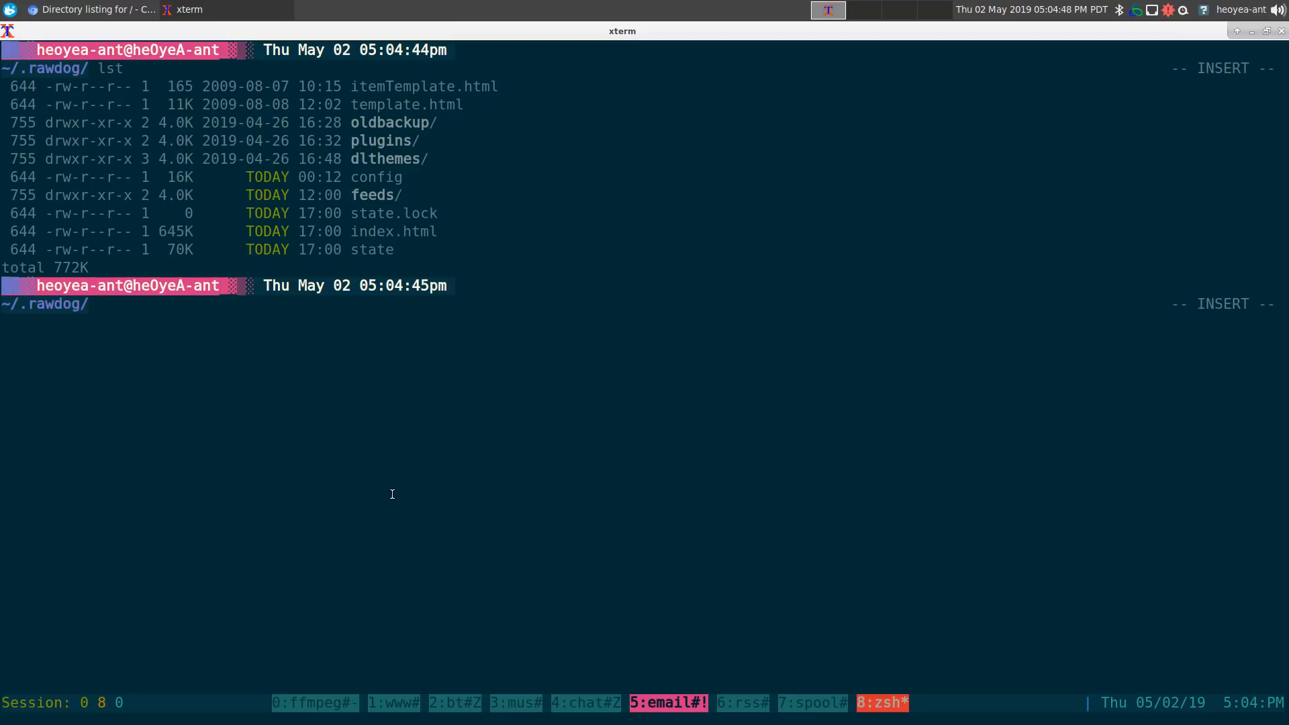
double_click(393, 231)
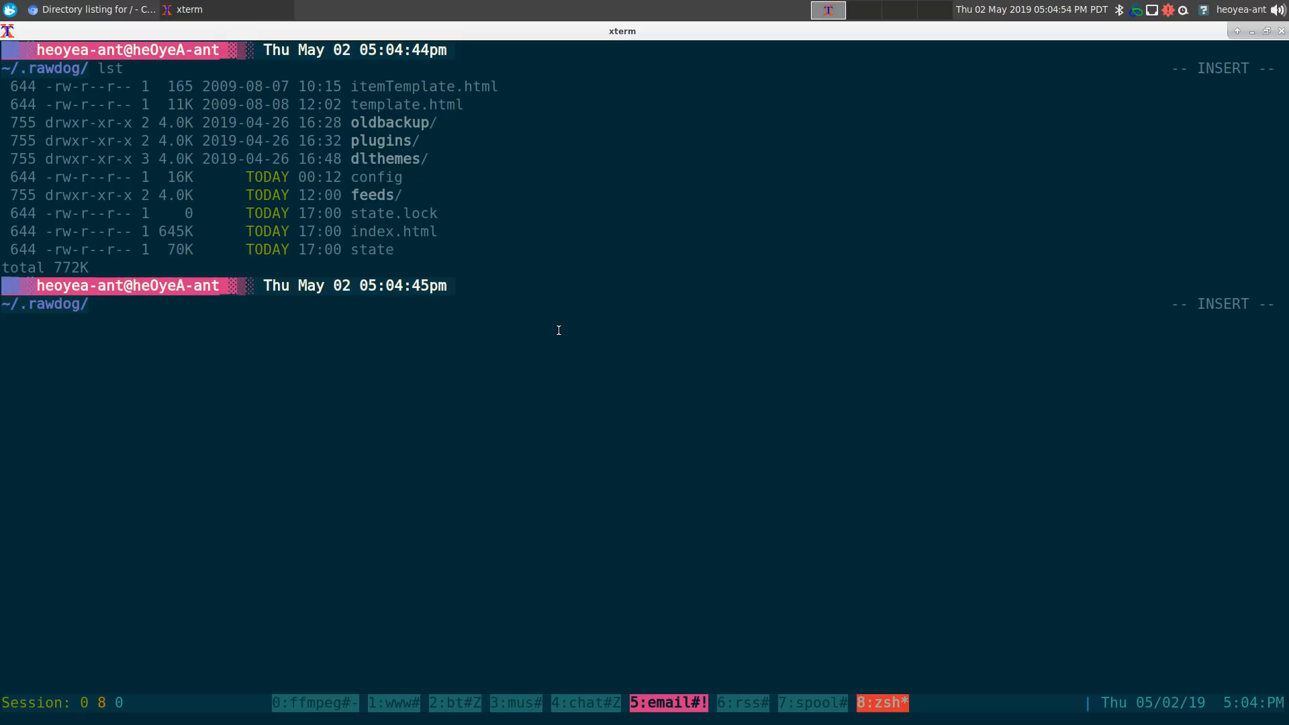
type("z rawdo")
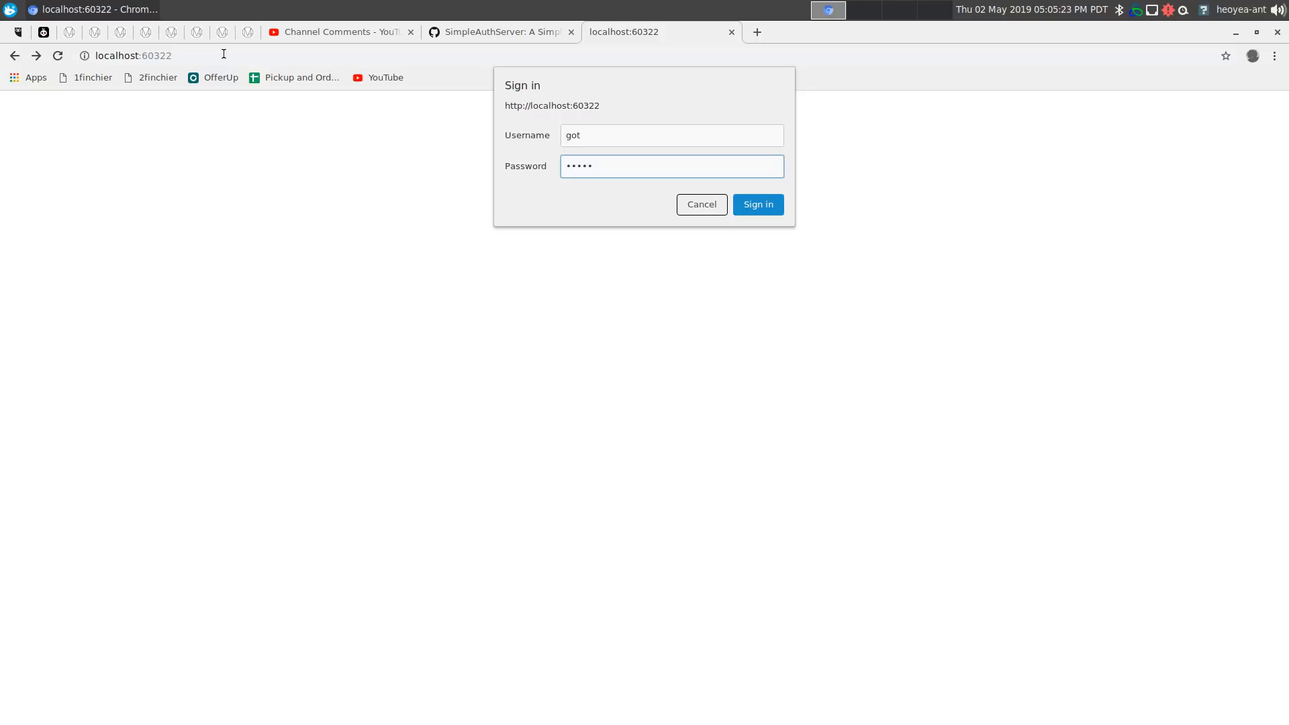
- Sign in to localhost:60322 and decline saving the password, reaching the Rawdog News page
left_click(756, 204)
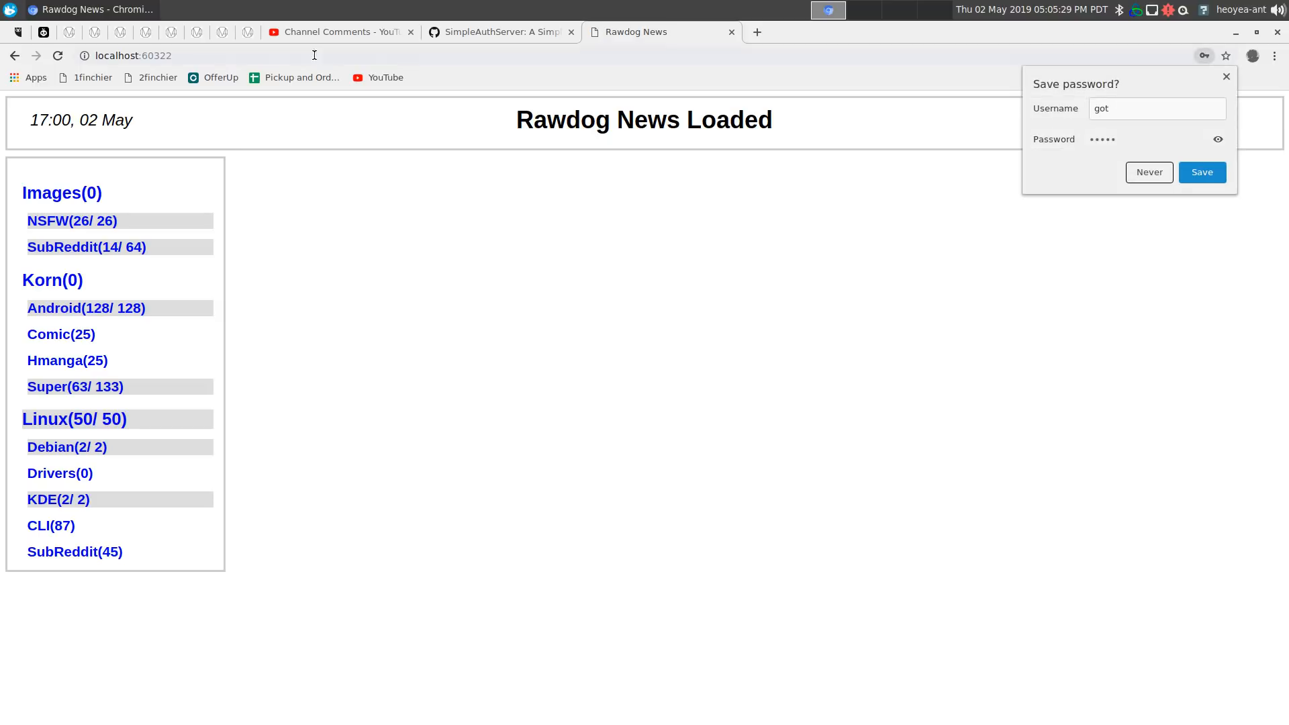
left_click(74, 552)
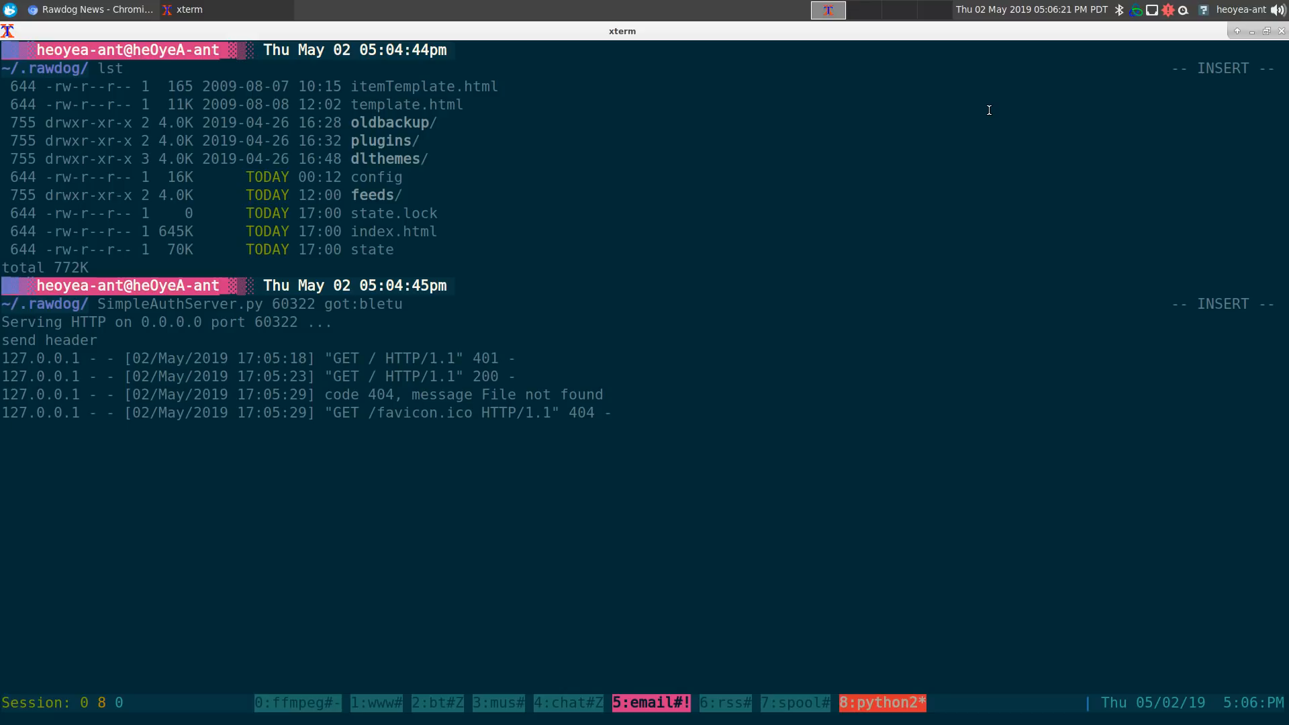
left_click(92, 9)
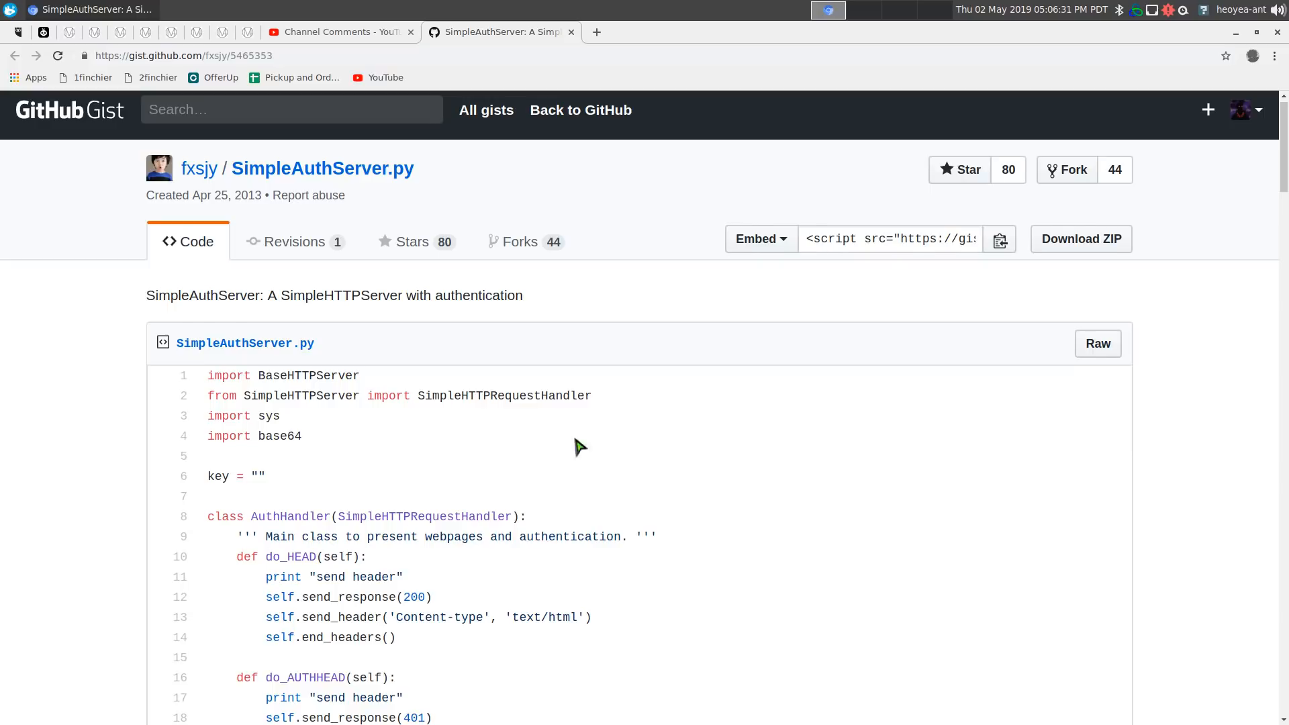
mouse_move(788, 491)
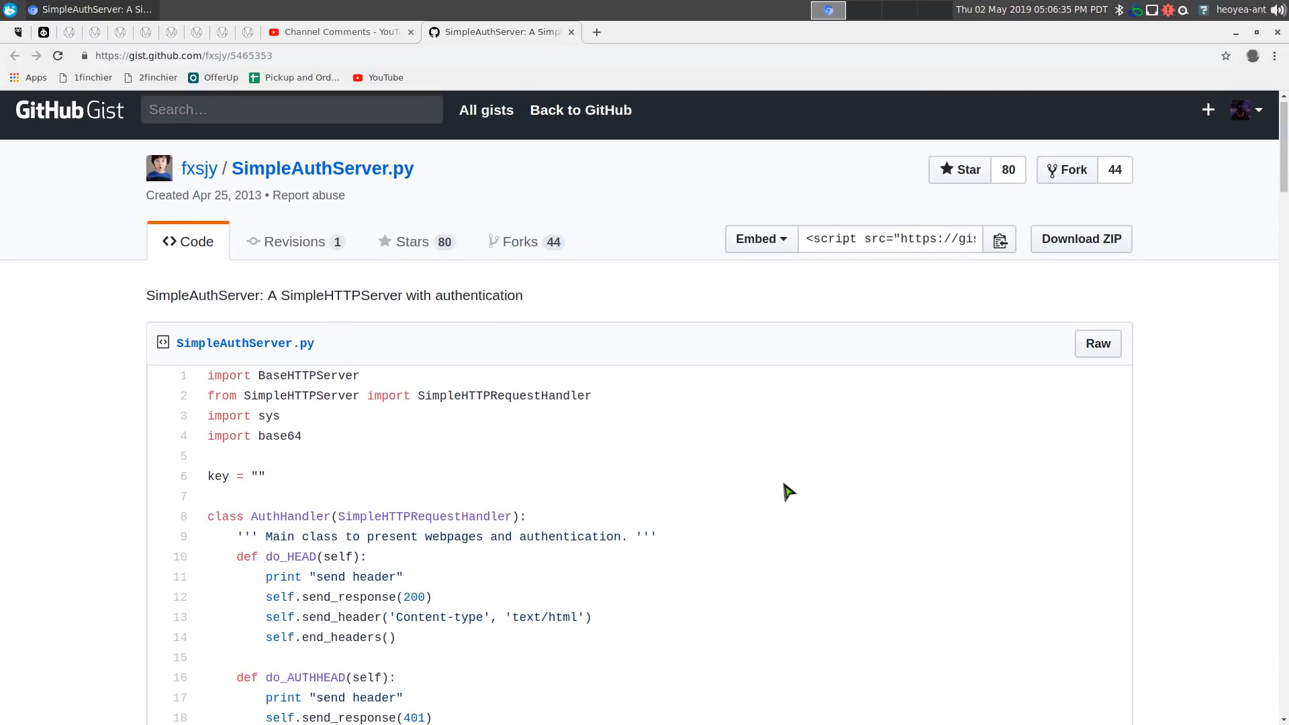
- View the SimpleAuthServer.py source in its GitHub Gist tab
double_click(239, 194)
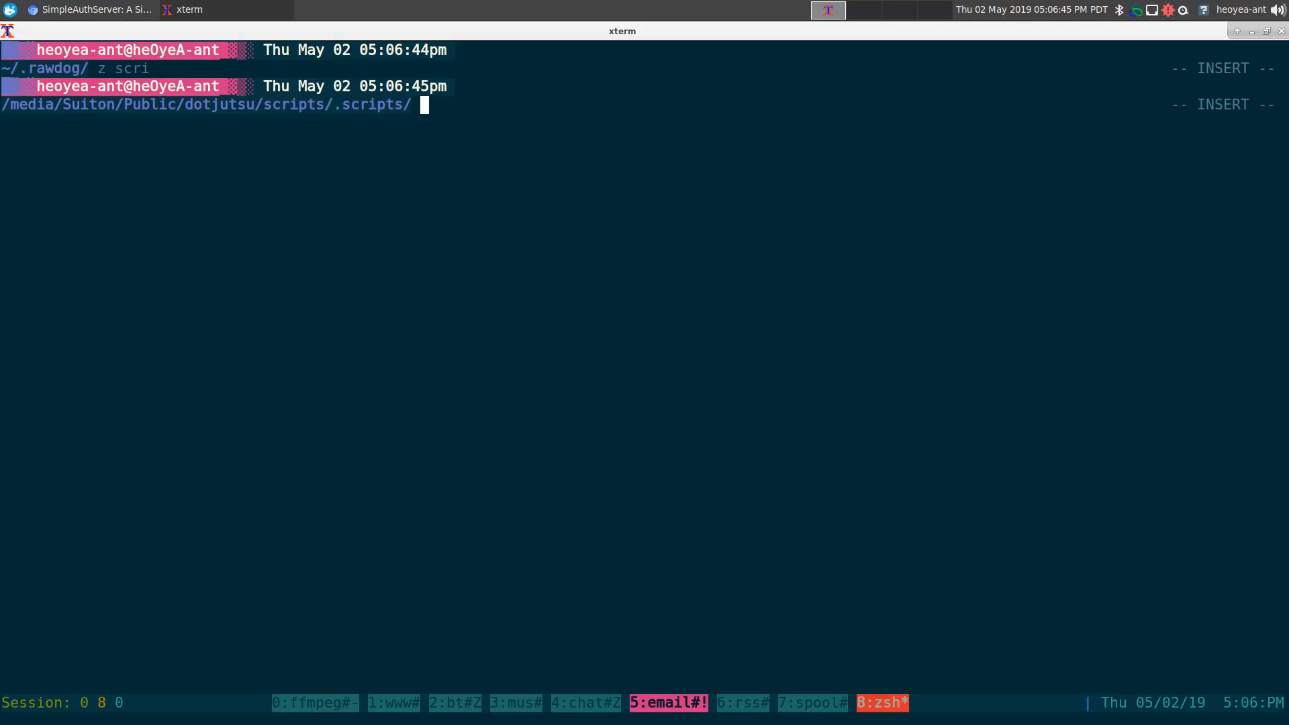
- Enter 'vim SimpleAuthServer.py' at the .scripts prompt to edit the script
type("vim SimpleAuthServer.py")
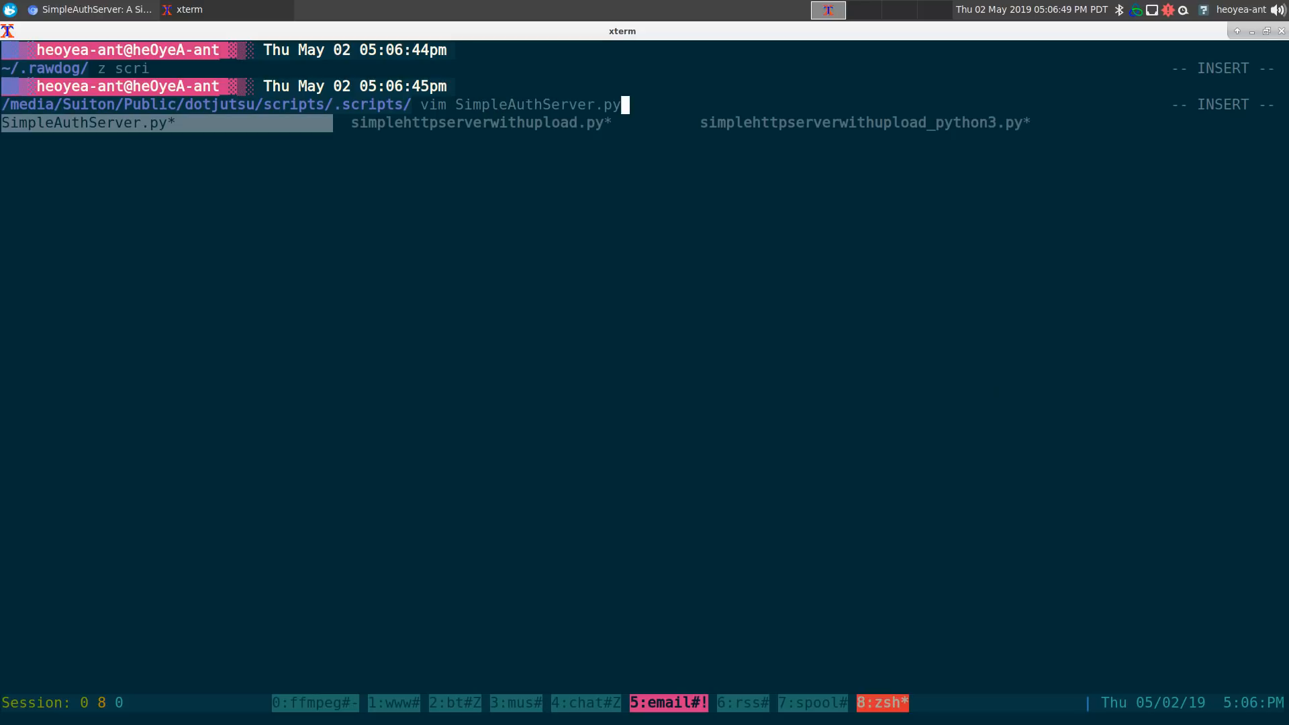